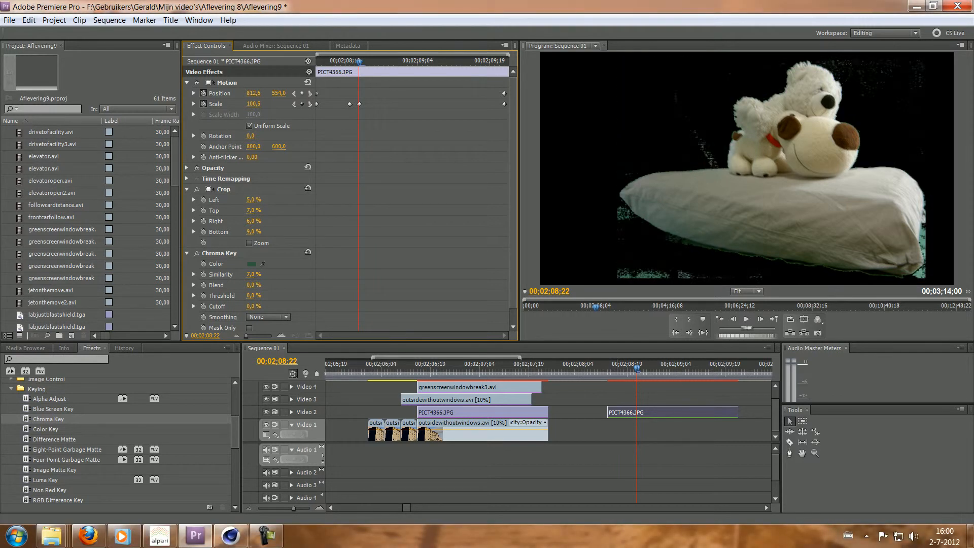
Set the toy image to 6% scale, Position X 618, 10% Similarity, and turn off Scale keyframing.
left_click(254, 274)
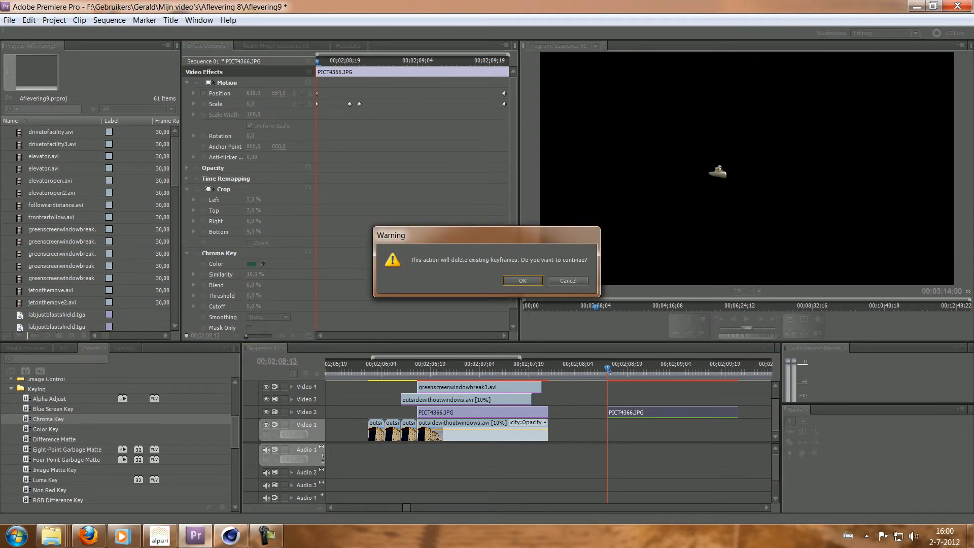
Confirm deleting the scale keyframes and preview the tiny toy over the building near 00;02;07;00.
left_click(521, 280)
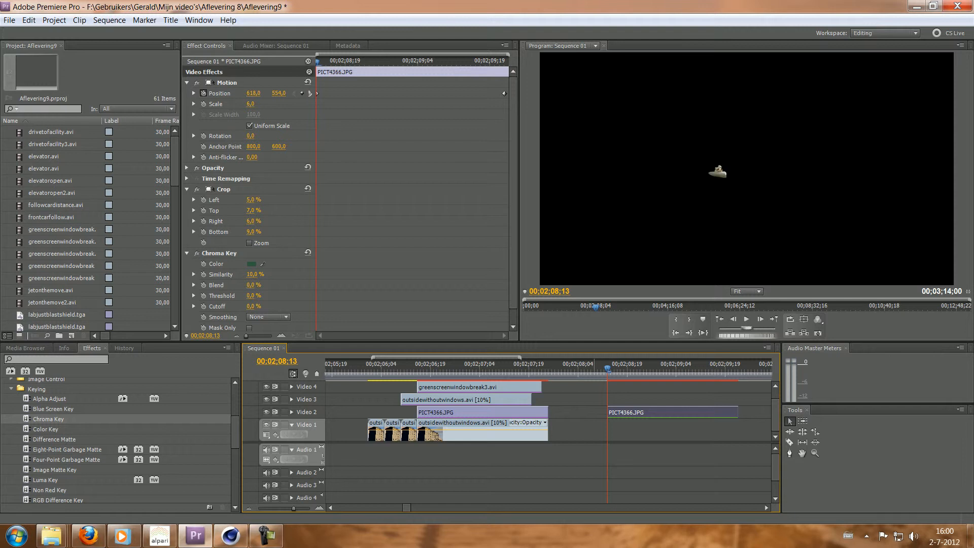
mouse_move(479, 387)
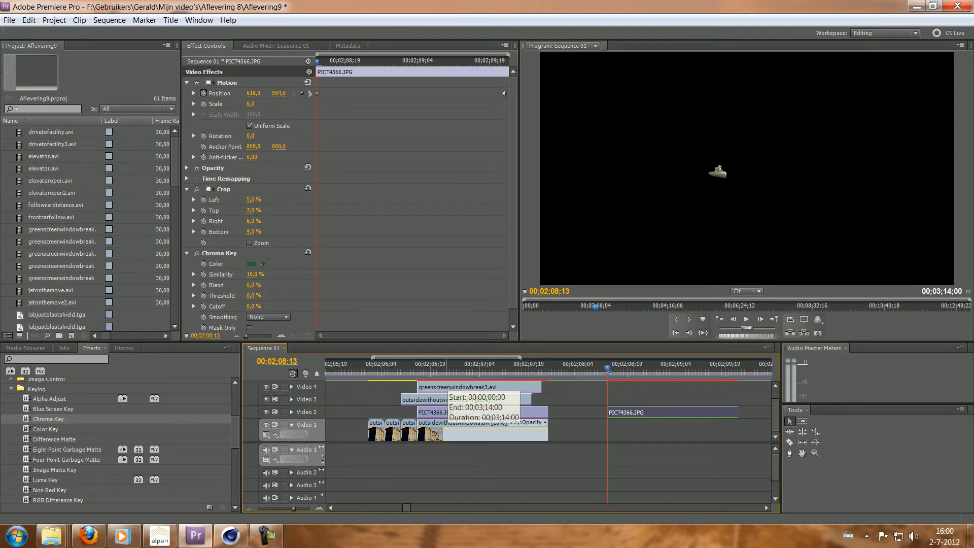
left_click(466, 363)
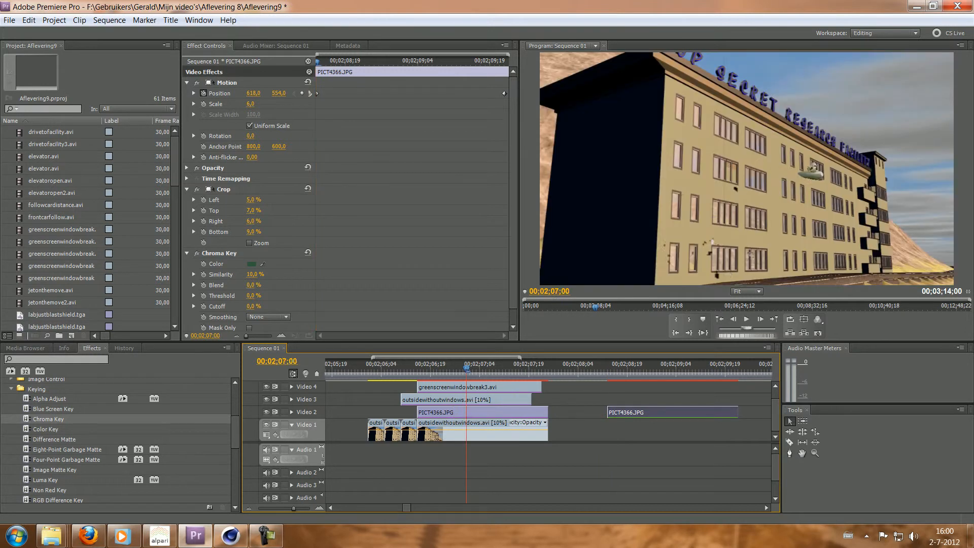